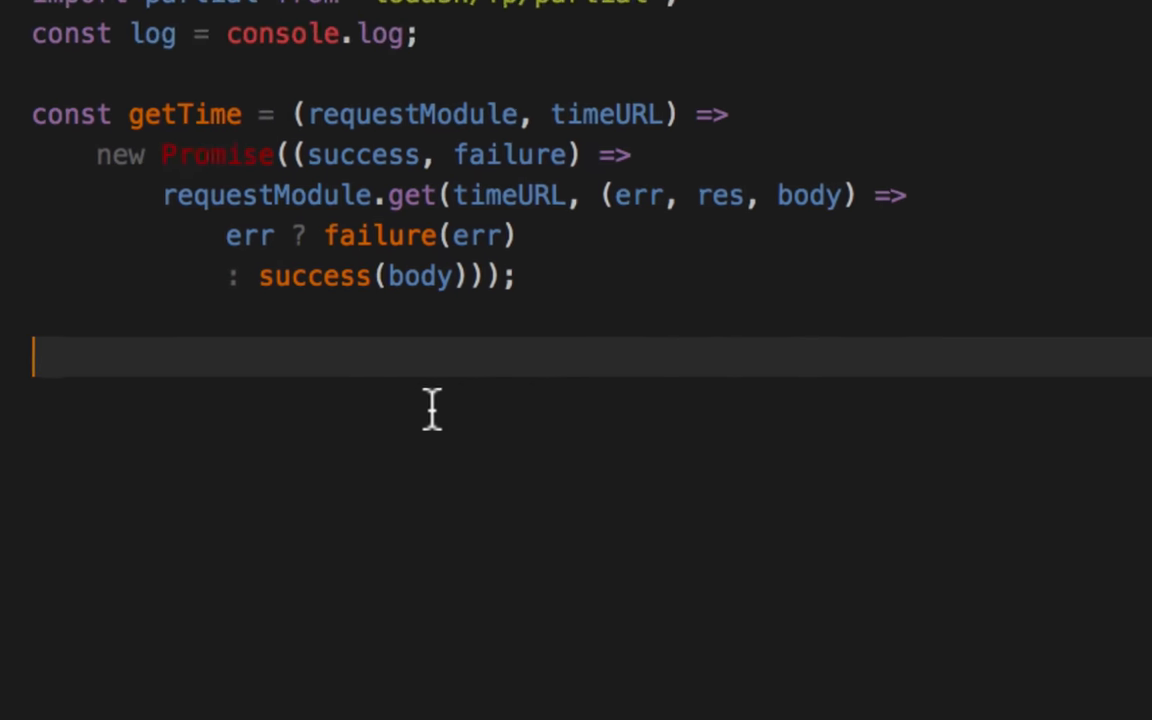
Paste a copy of getTime as getWeather, changing its timeURL parameter to weatherURL
{"action": "type", "text": "requestGET"}
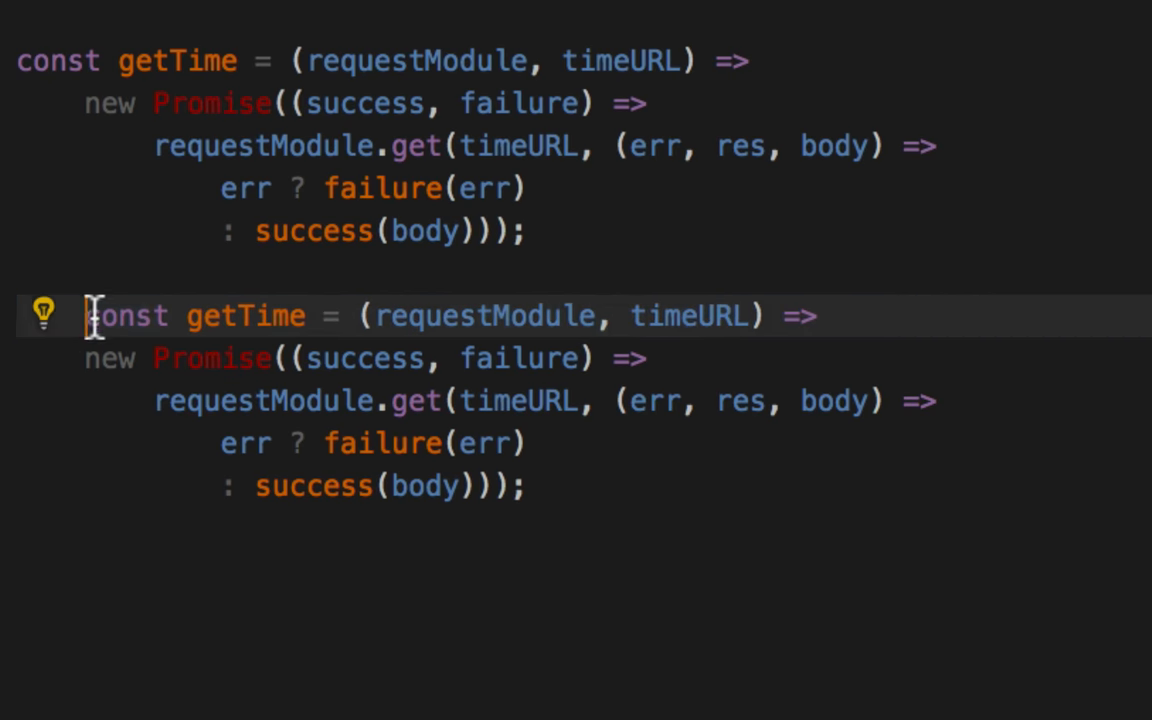
{"action": "type", "text": "Weather"}
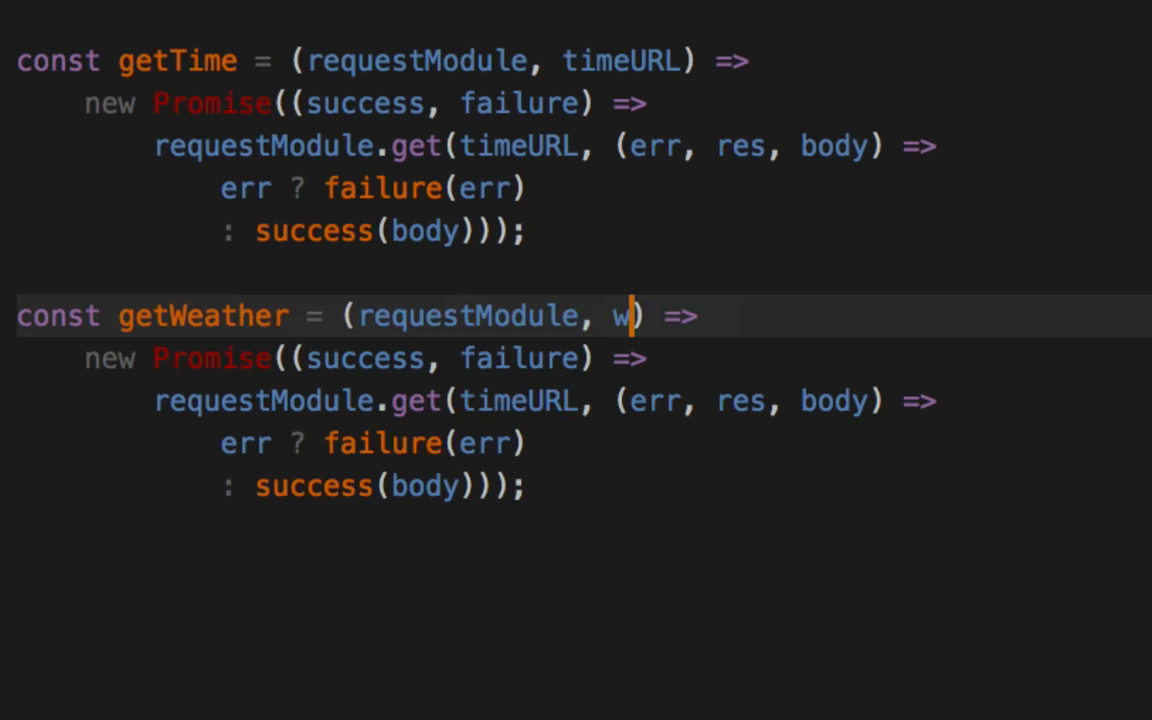
{"action": "type", "text": "eatherURL"}
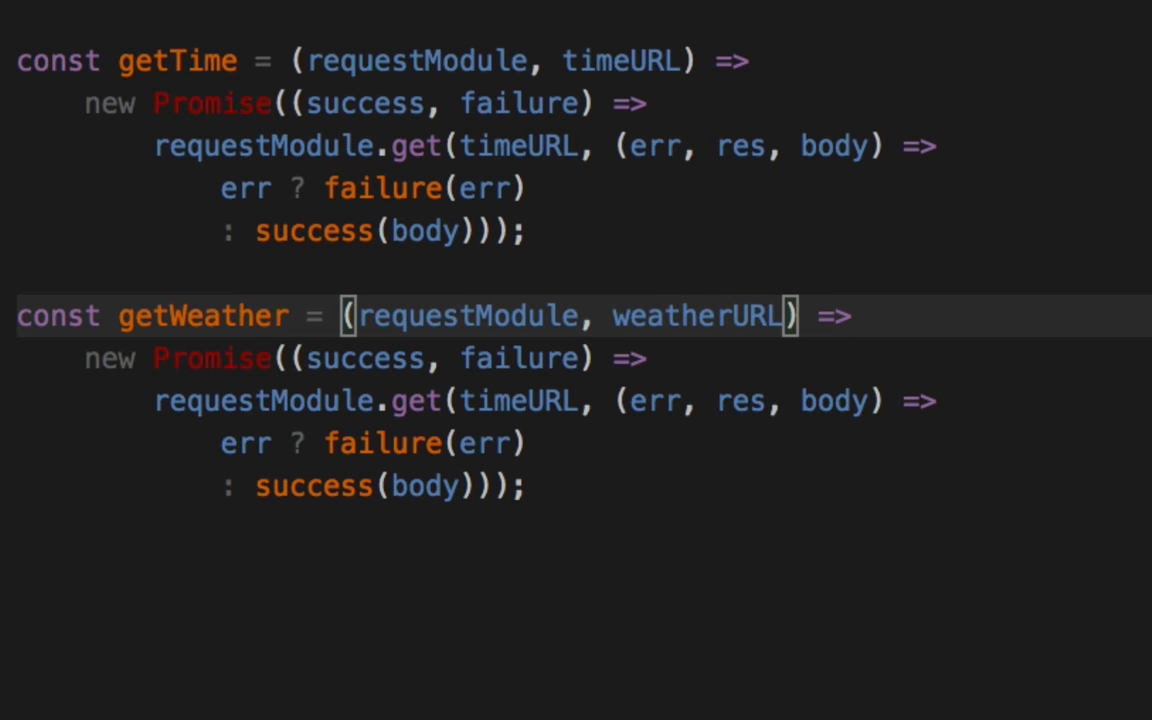
{"action": "double_click", "coordinate": [700, 316]}
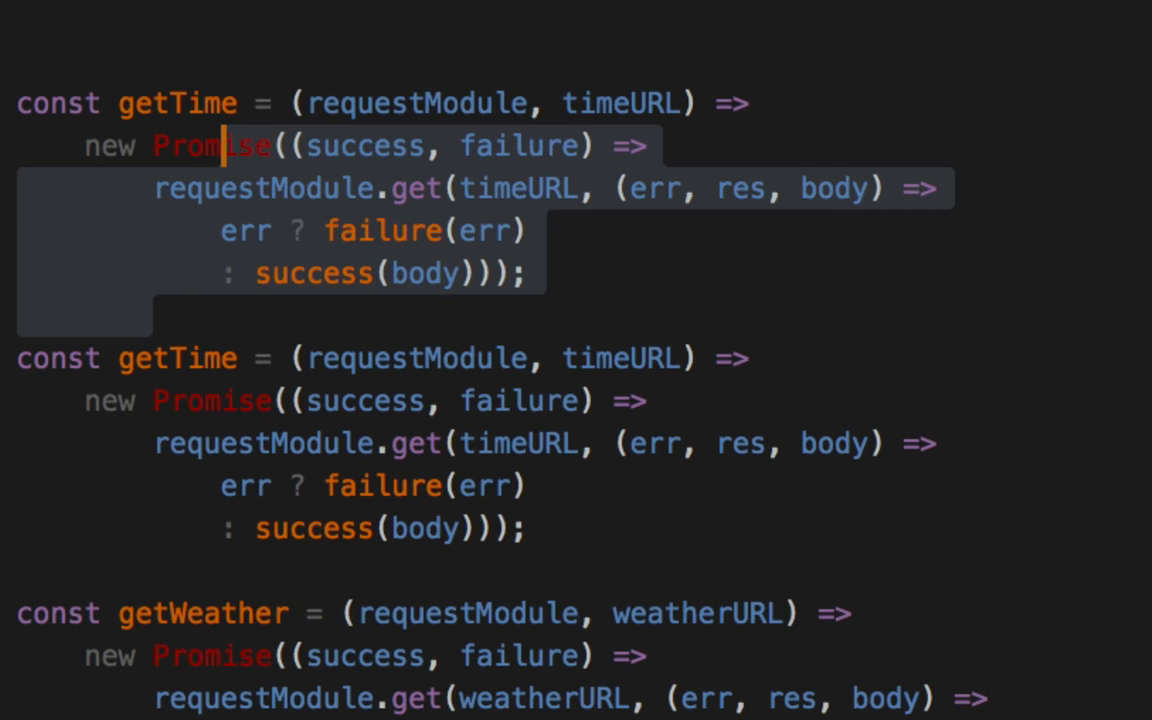
Rename the remaining function to requestGET taking requestModule and url
{"action": "type", "text": "requestGET"}
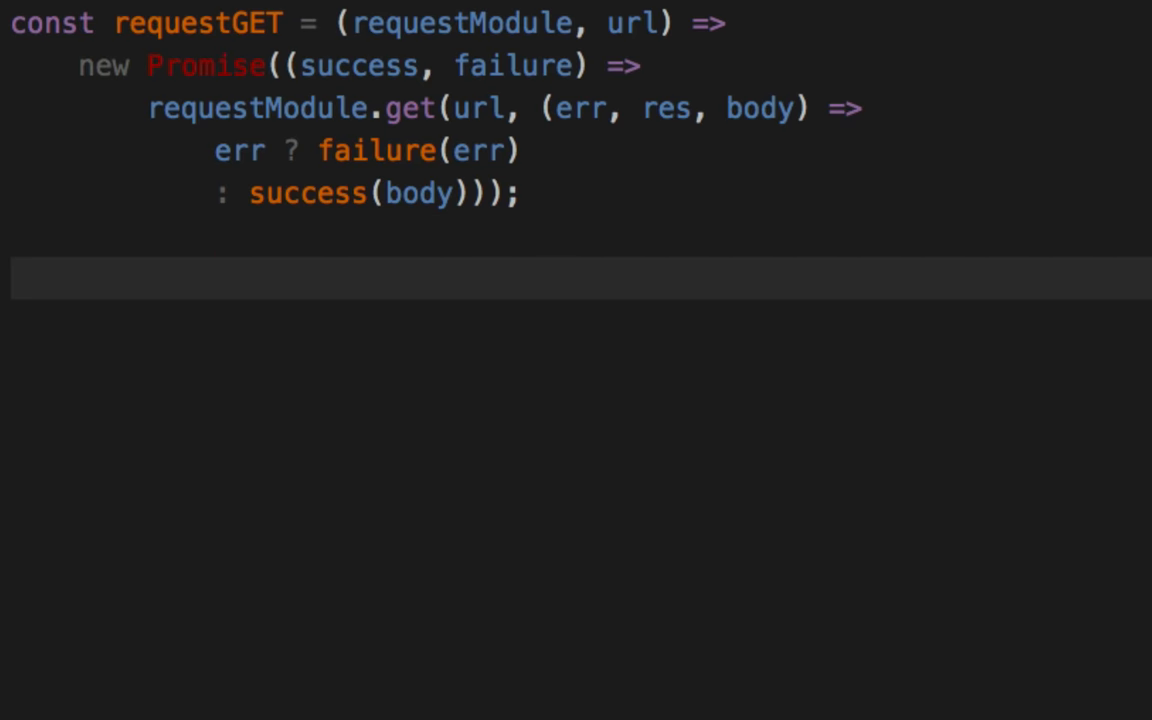
Write requestGET(request, timeURL) with then logging "time:" and catch logging "time error:", then duplicate it
{"action": "type", "text": "requestGET("}
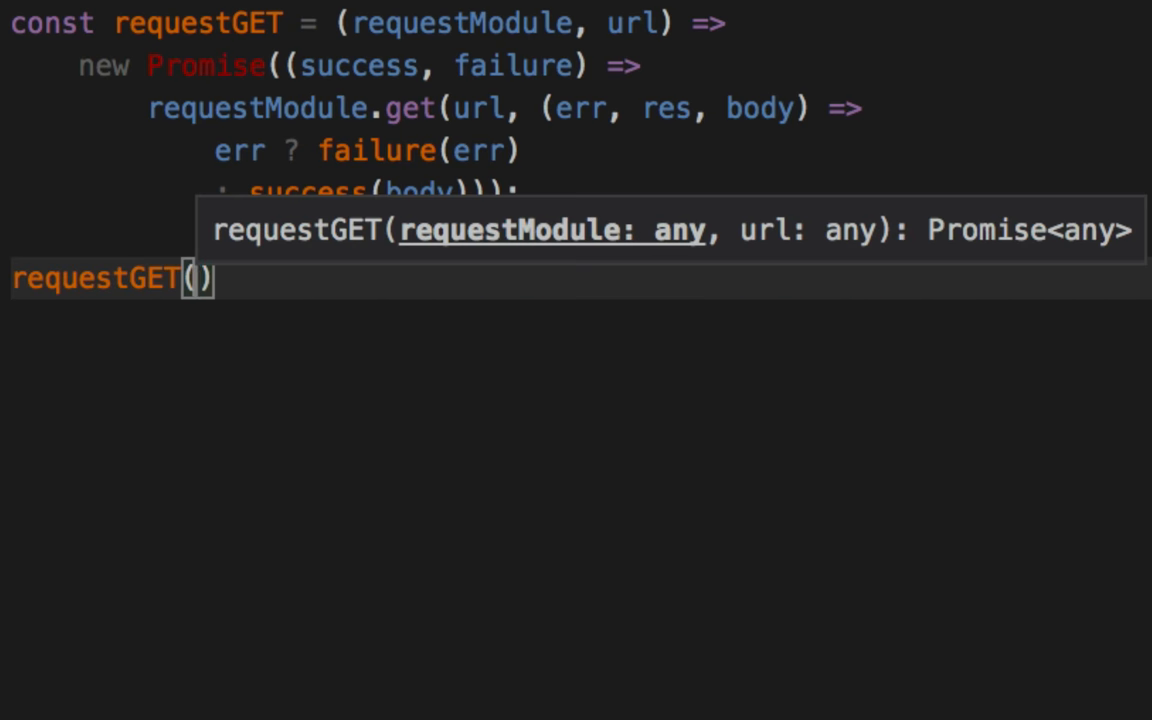
{"action": "type", "text": "request,"}
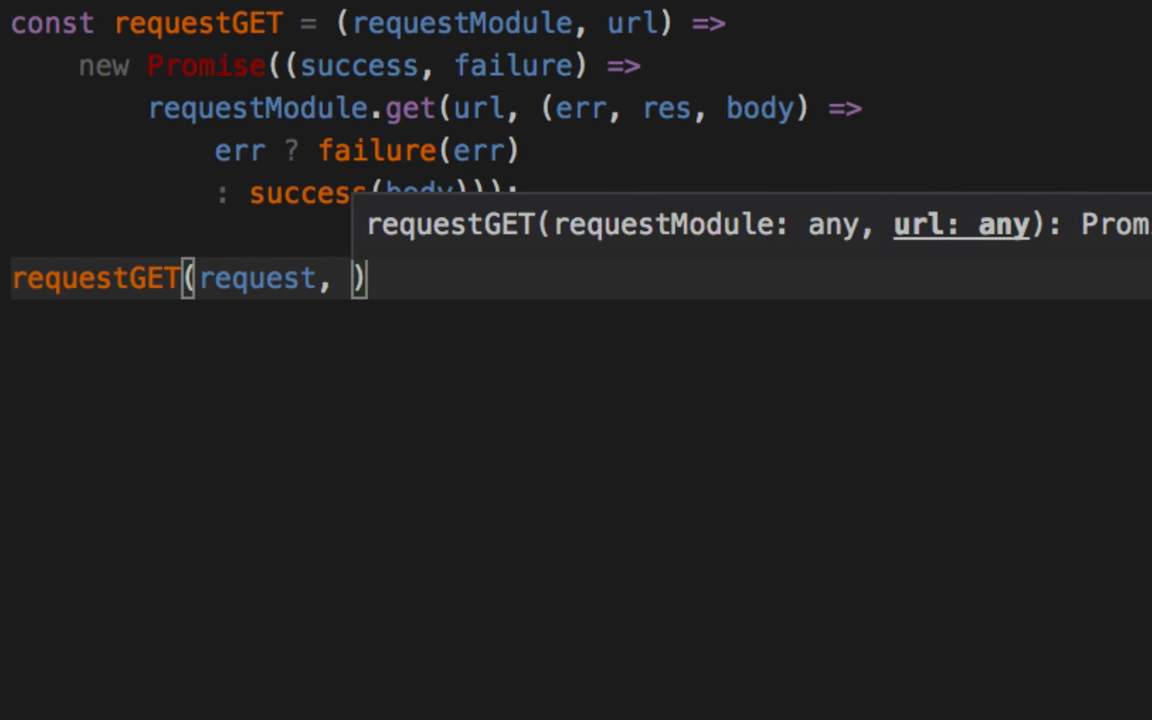
{"action": "type", "text": "timeURL"}
{"action": "type", "text": ".then(result => "}
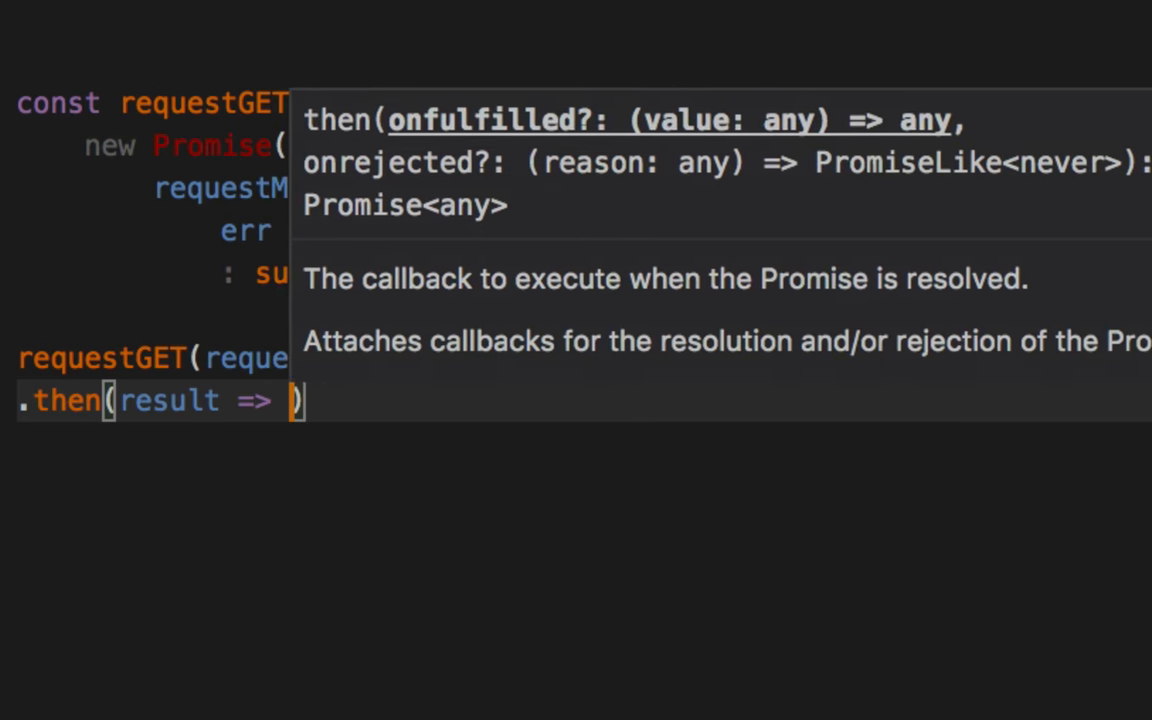
{"action": "type", "text": "log(\"time:\", result"}
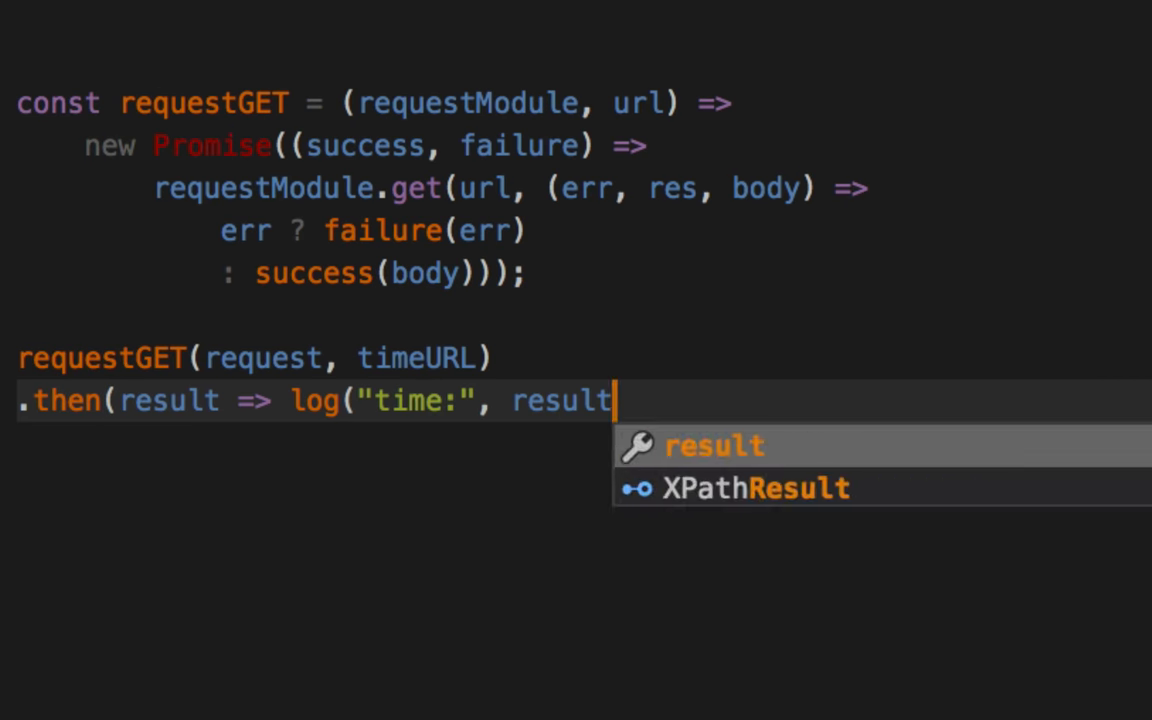
{"action": "type", "text": ").catch(error"}
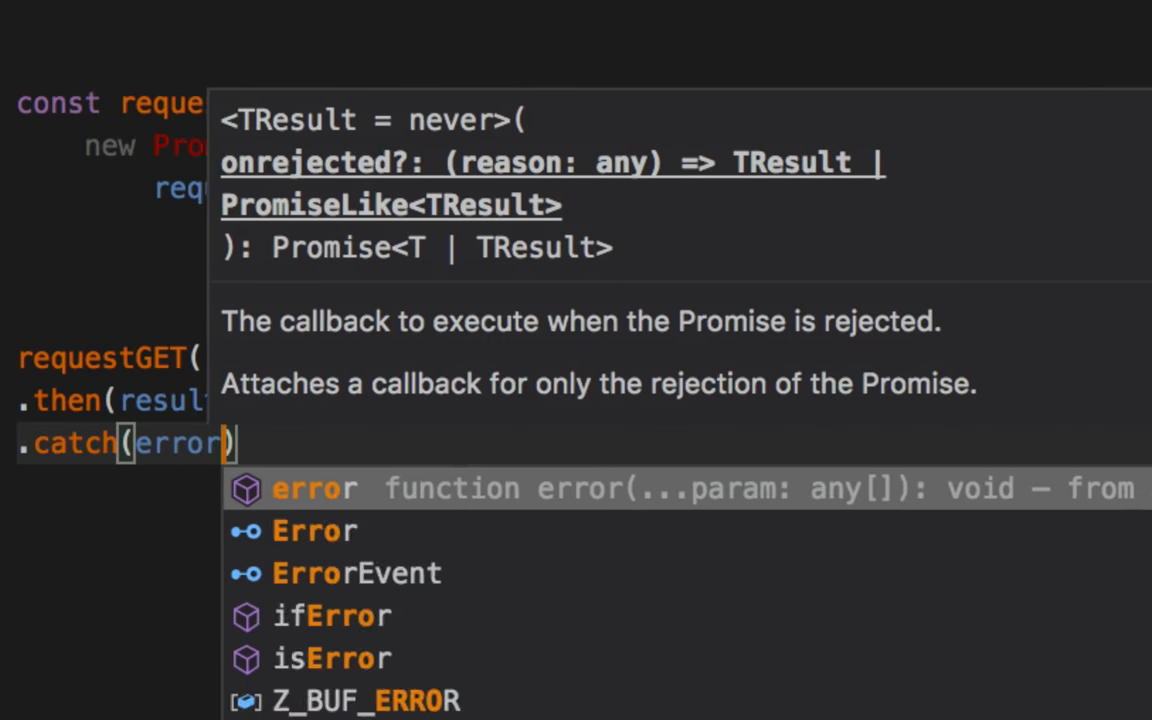
{"action": "type", "text": "=> log("}
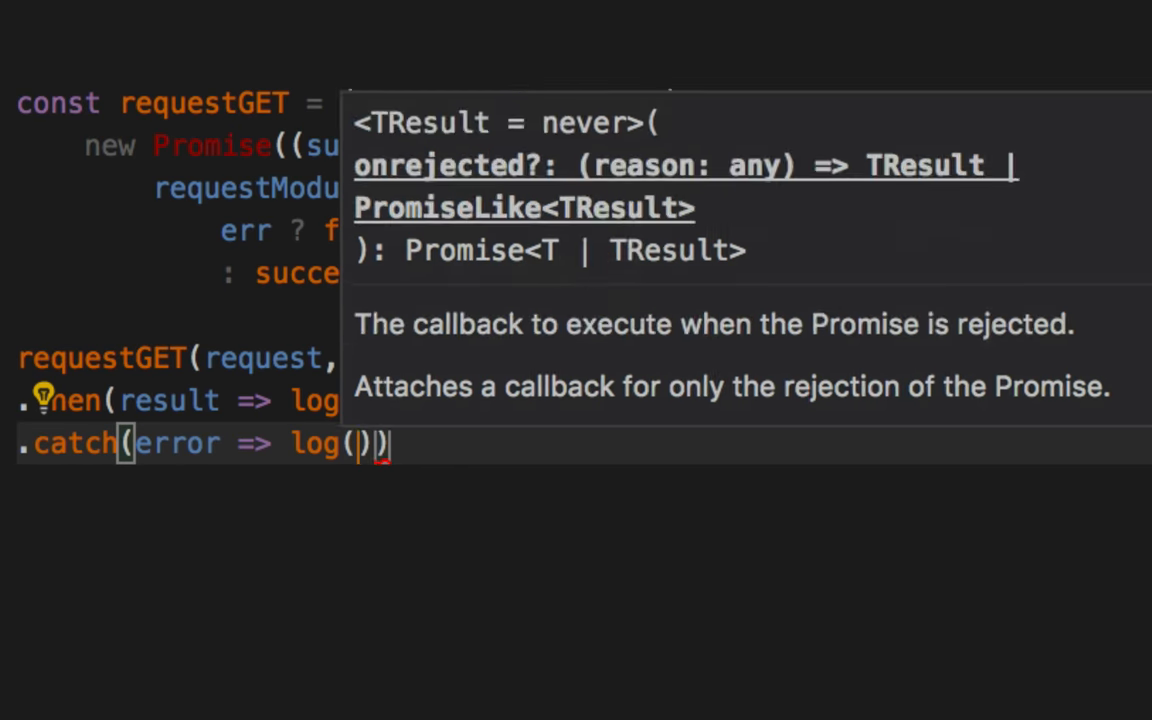
{"action": "type", "text": "\"time error:\", error"}
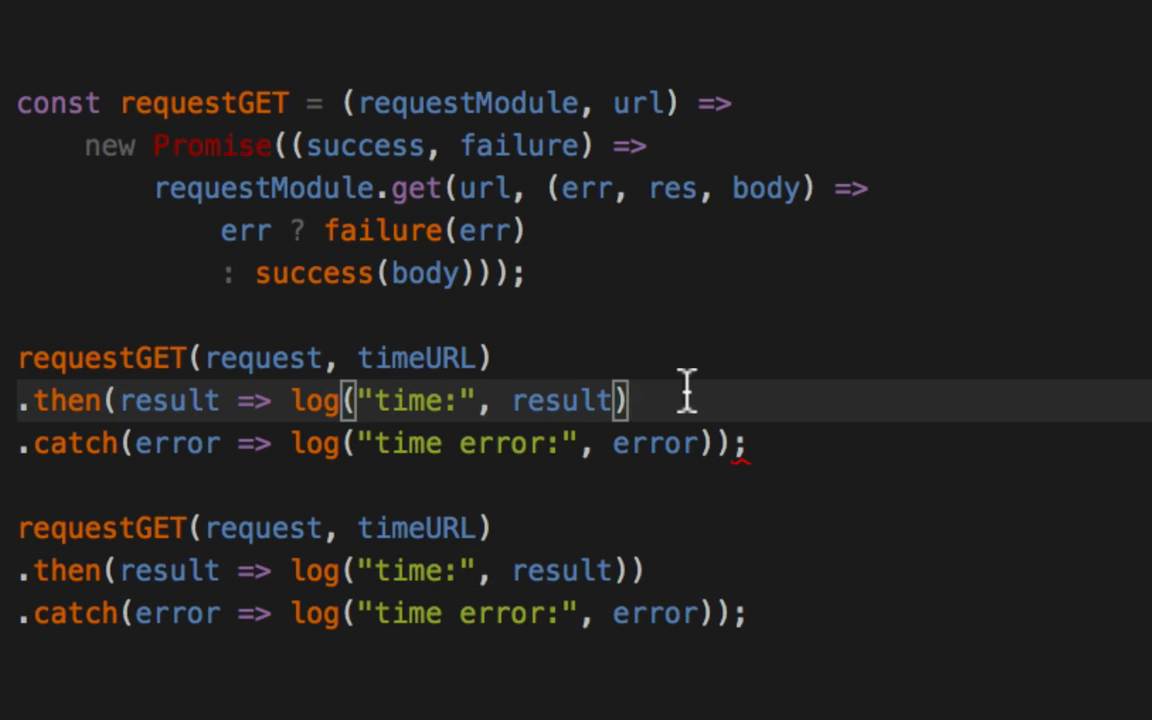
Change the second call to fetch weatherURL and log "weather:" and "weather error:"
{"action": "type", "text": "weather"}
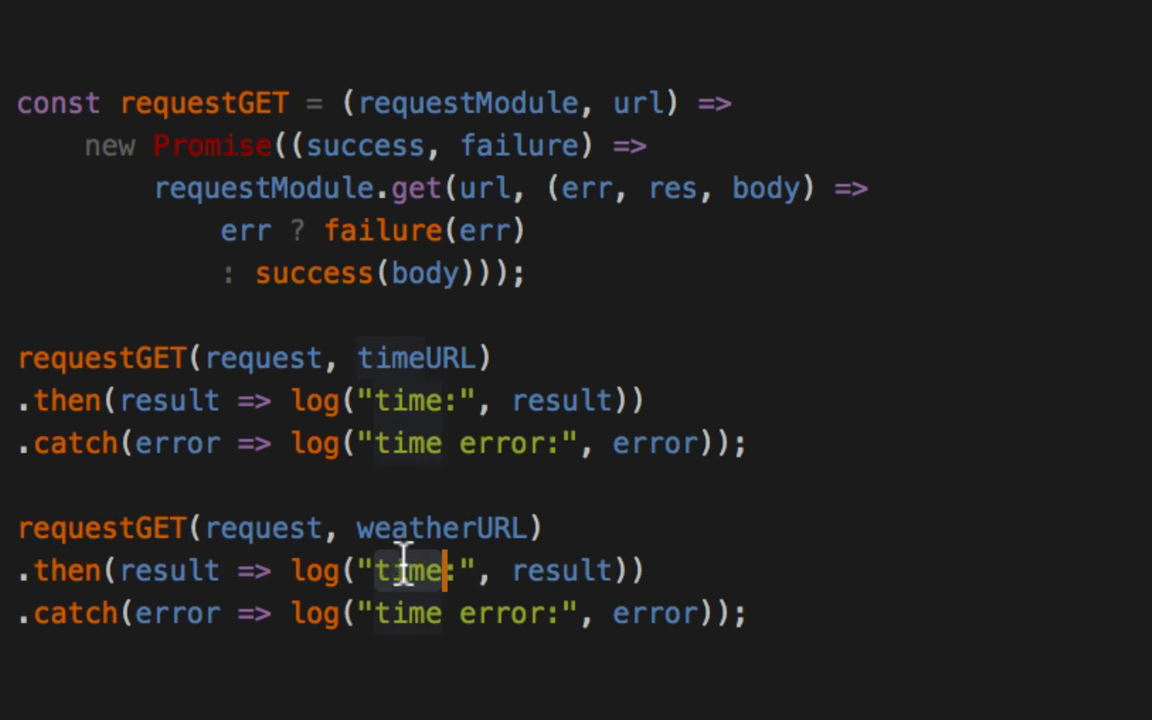
{"action": "type", "text": "weather"}
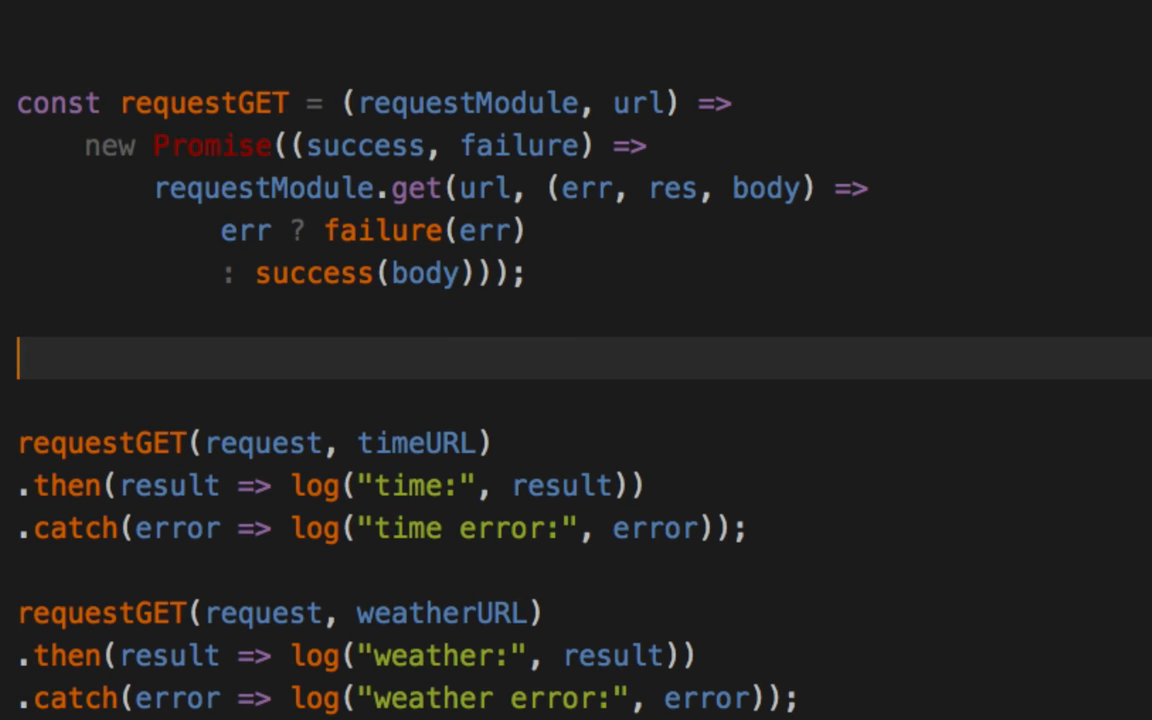
Start const getURL = partial() after reviewing requestGET's requestModule and url parameters
{"action": "type", "text": "const getURL ="}
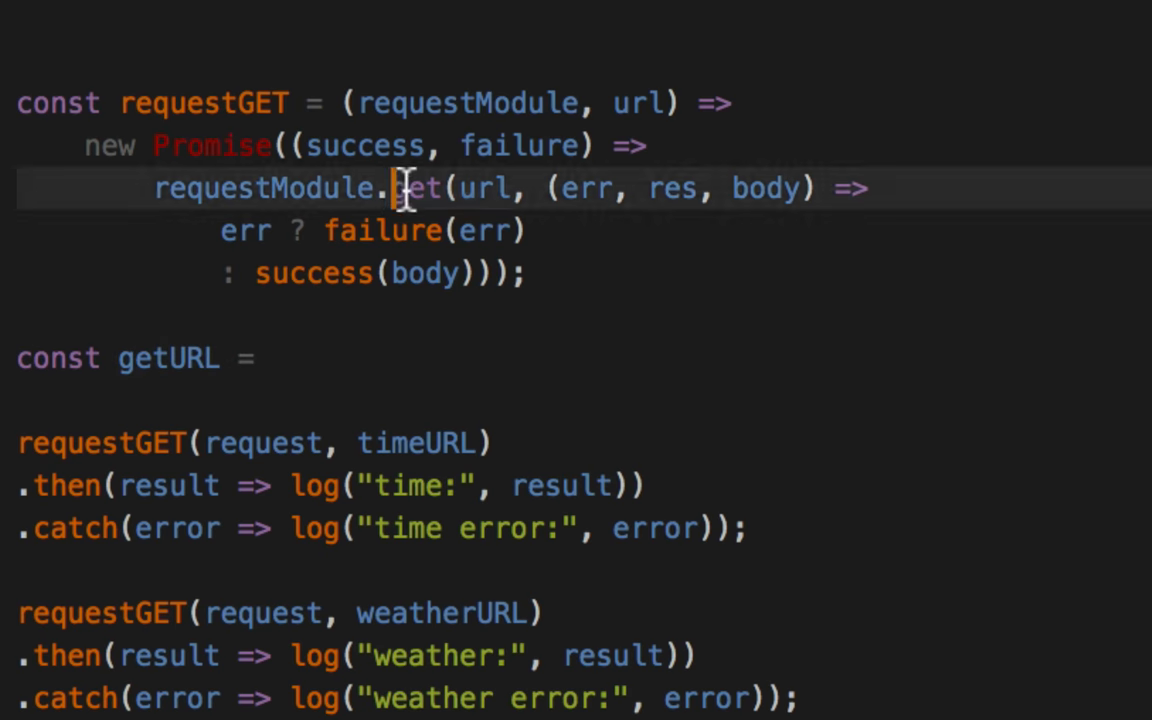
{"action": "double_click", "coordinate": [264, 188]}
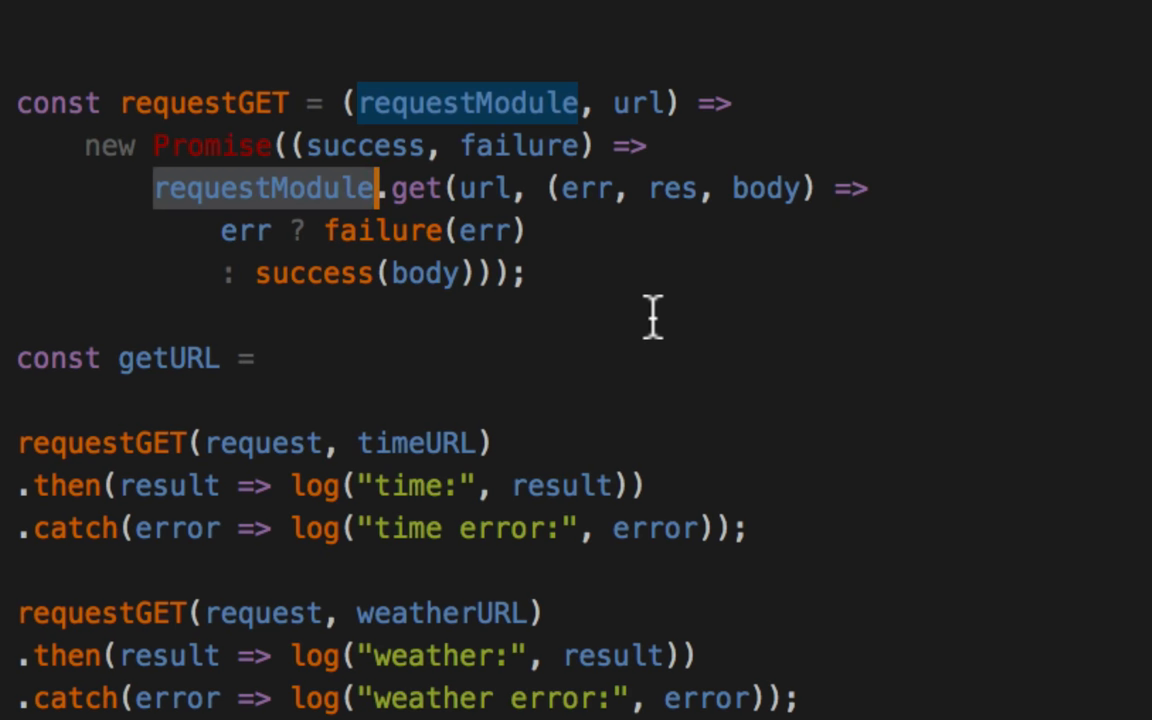
{"action": "mouse_move", "coordinate": [822, 112]}
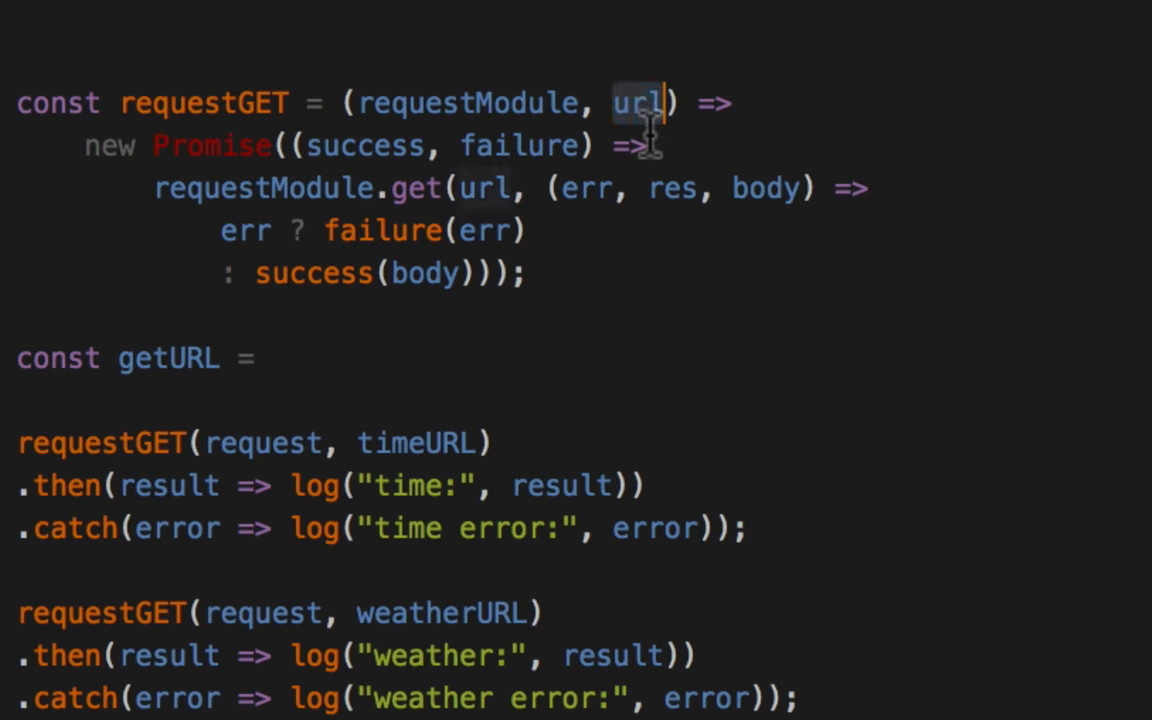
{"action": "double_click", "coordinate": [468, 102]}
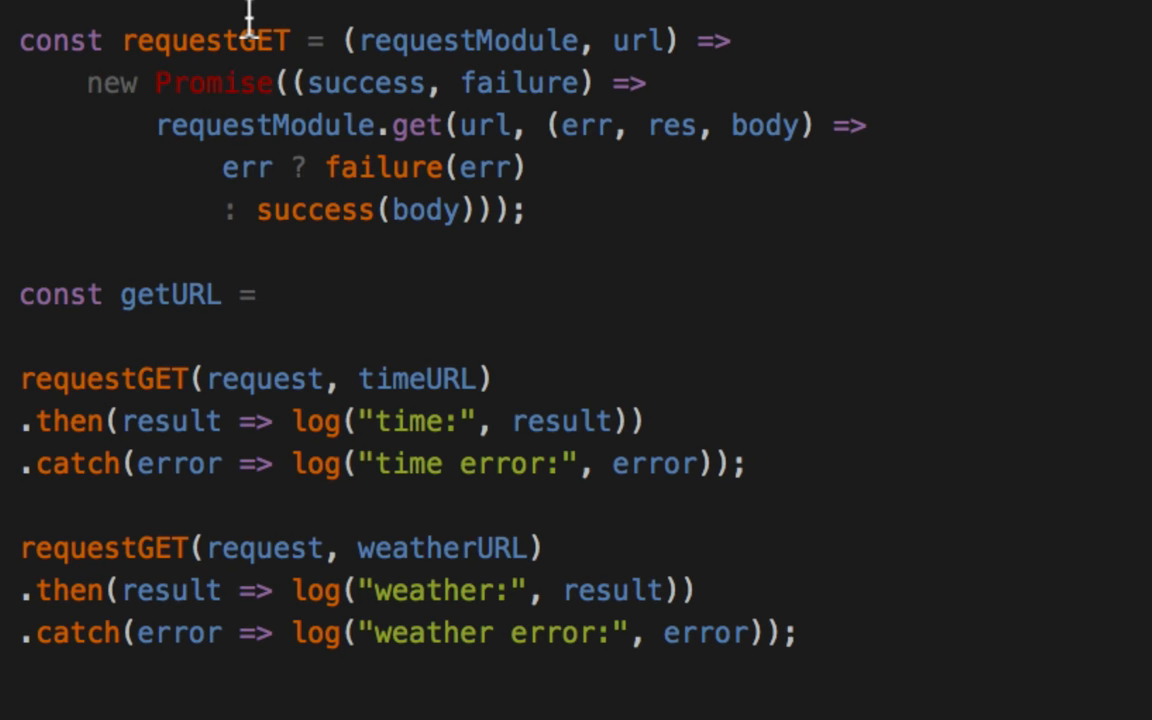
{"action": "double_click", "coordinate": [636, 40]}
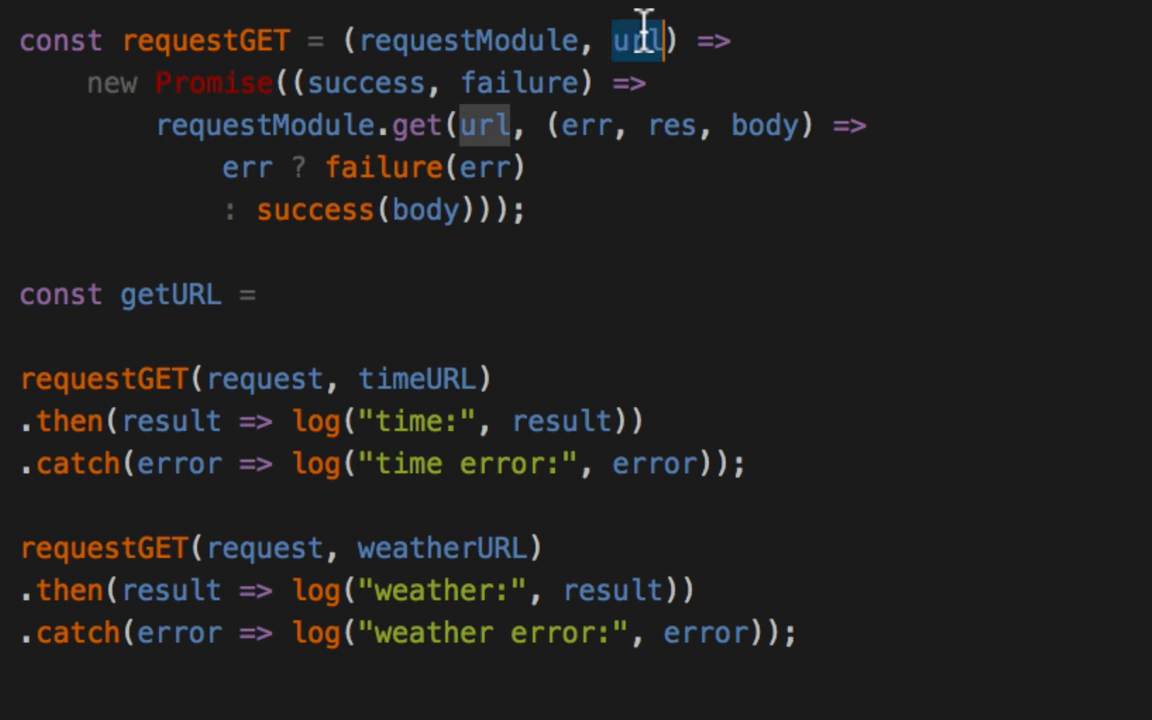
{"action": "type", "text": "partial("}
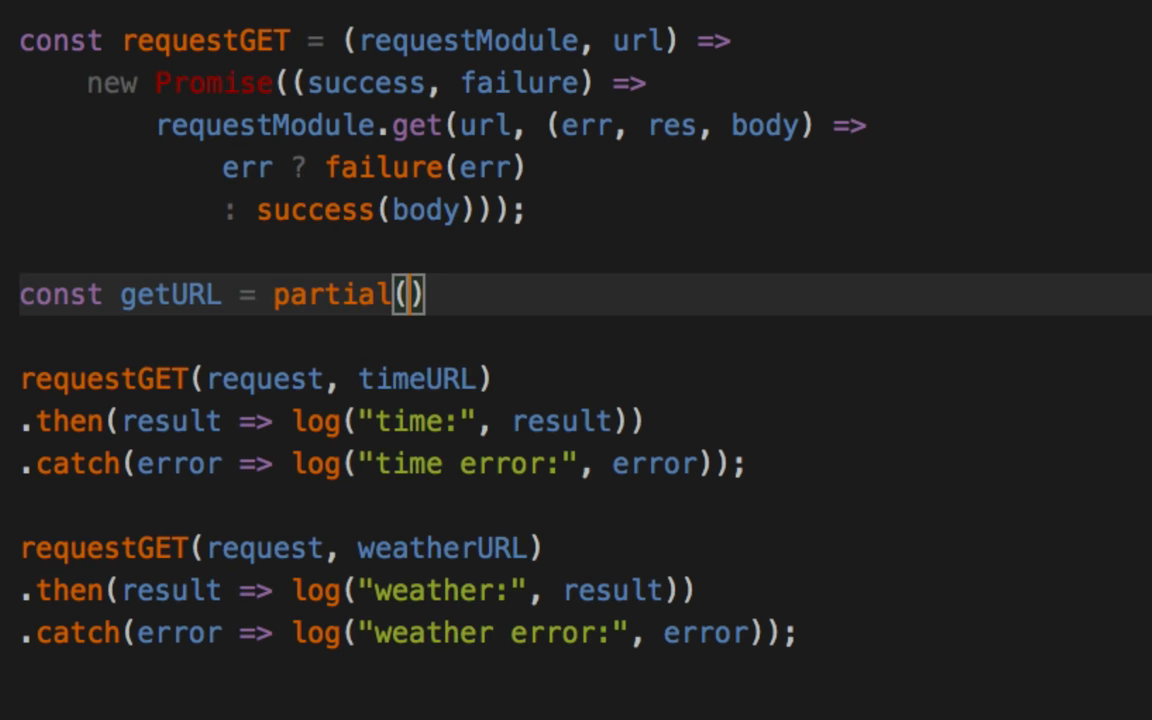
Complete getURL as partial(requestGET, [request]); with the request module pre-filled
{"action": "type", "text": "request"}
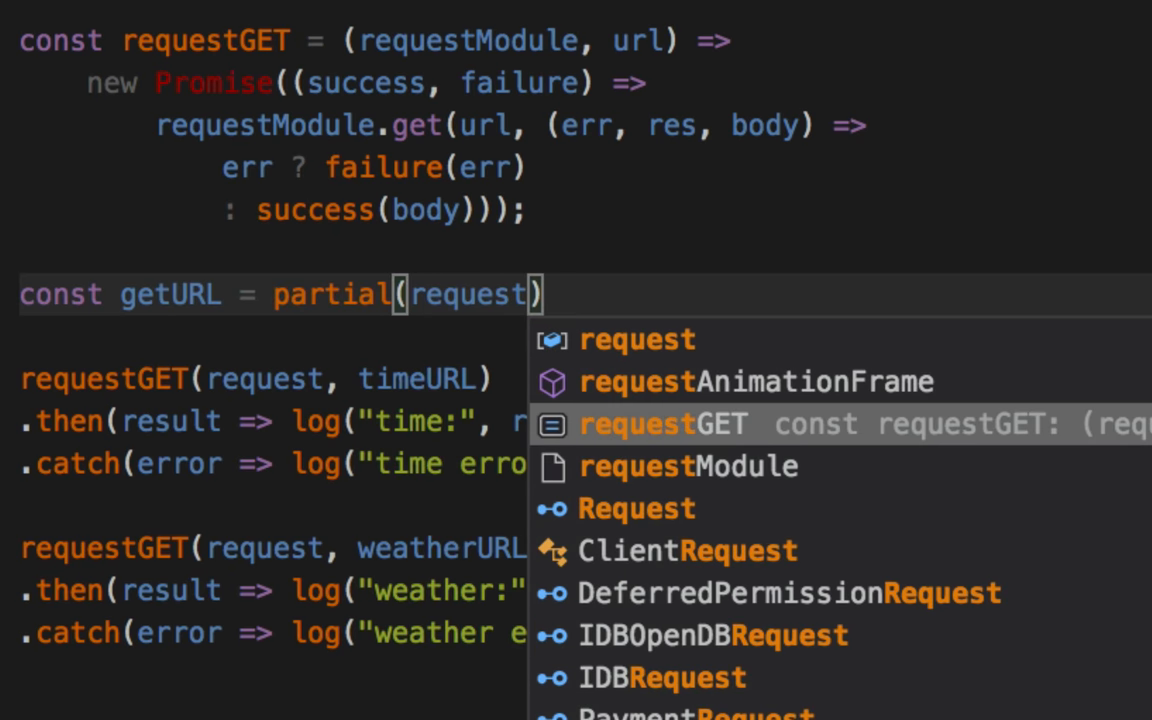
{"action": "left_click", "coordinate": [662, 424]}
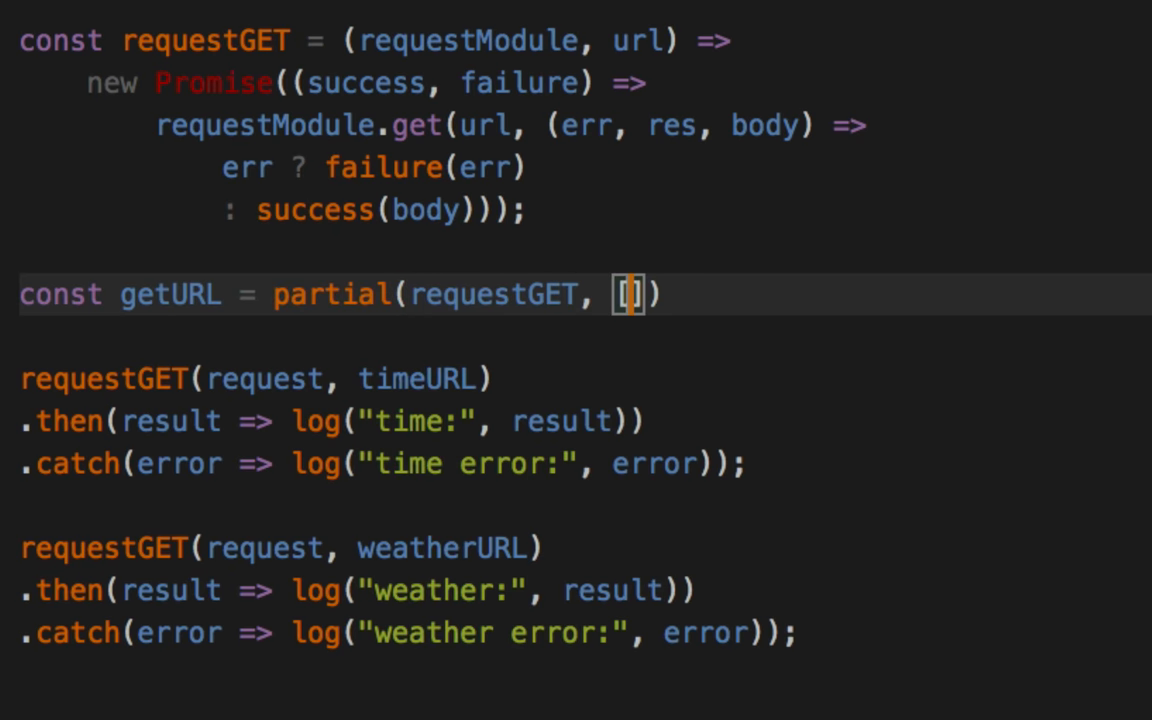
{"action": "type", "text": "request"}
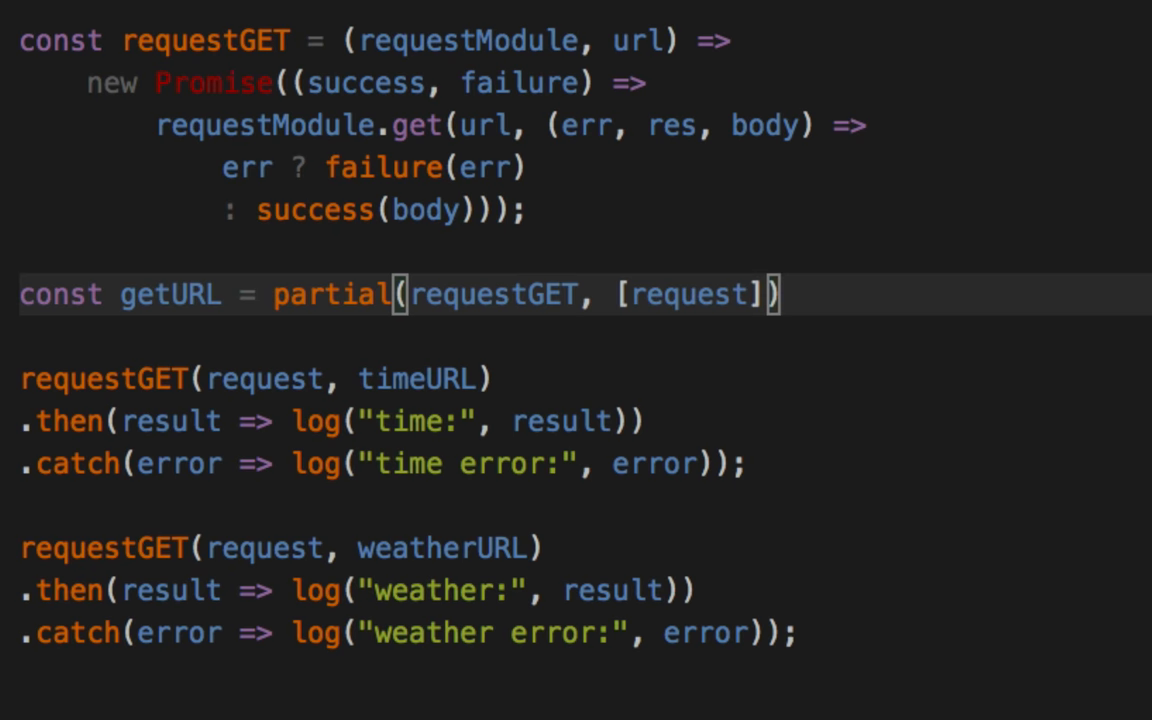
{"action": "type", "text": ";"}
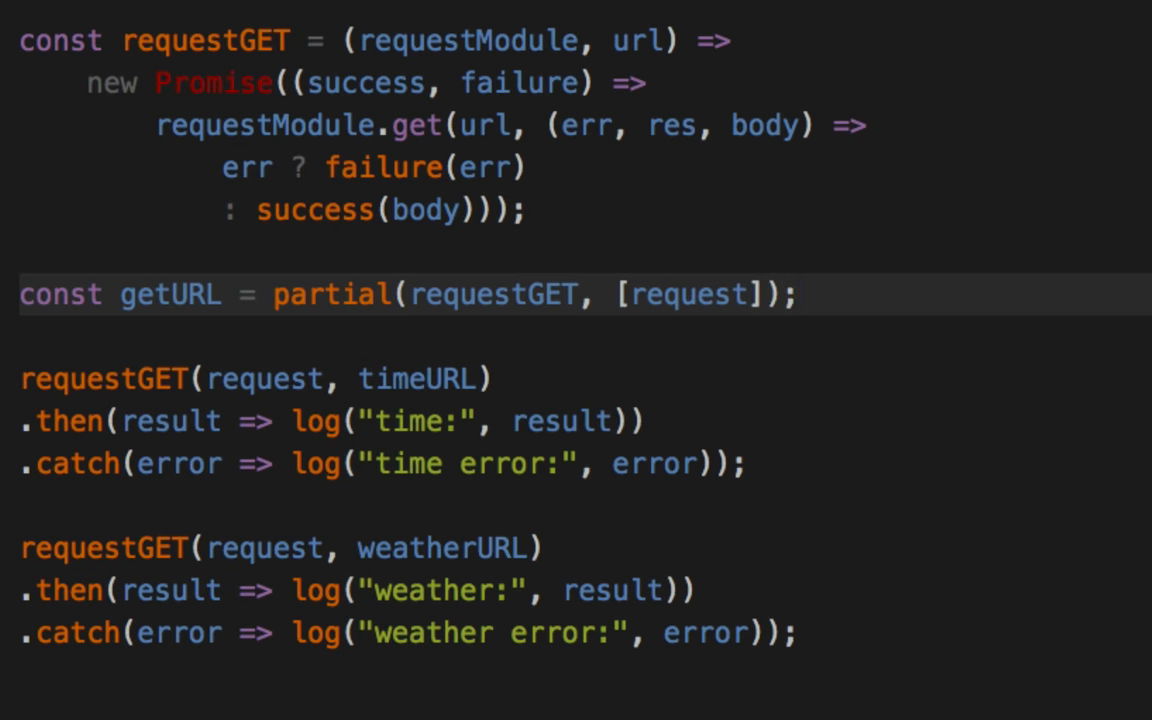
{"action": "double_click", "coordinate": [492, 294]}
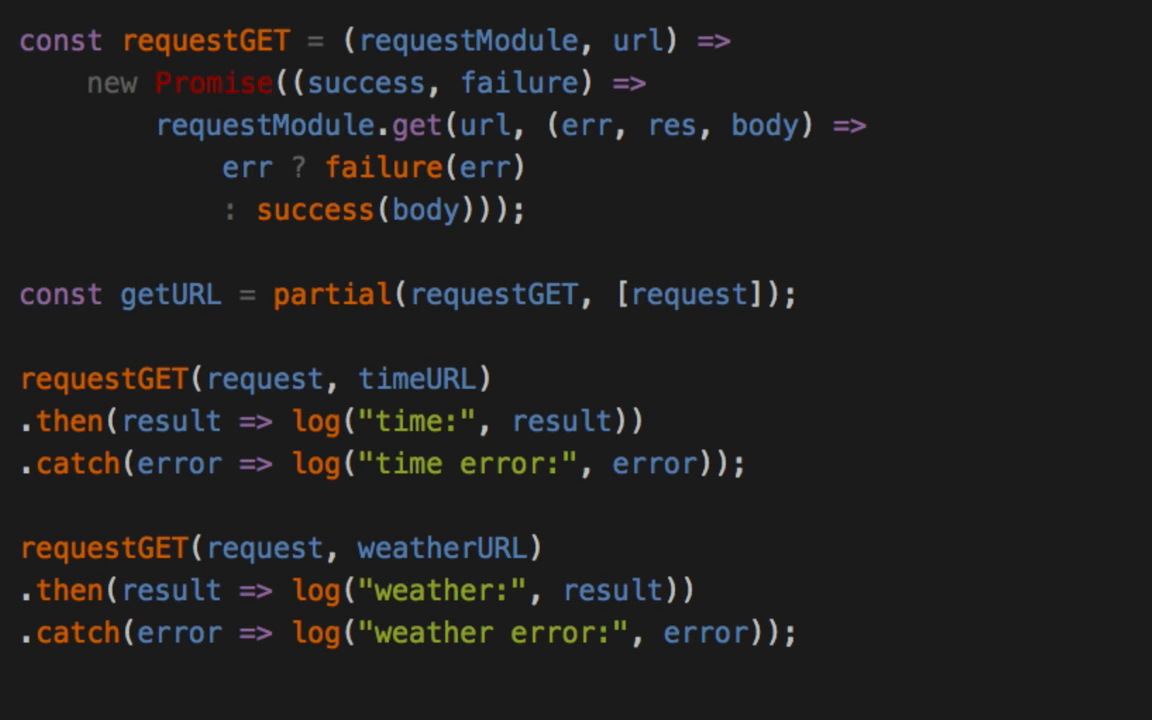
{"action": "mouse_move", "coordinate": [768, 370]}
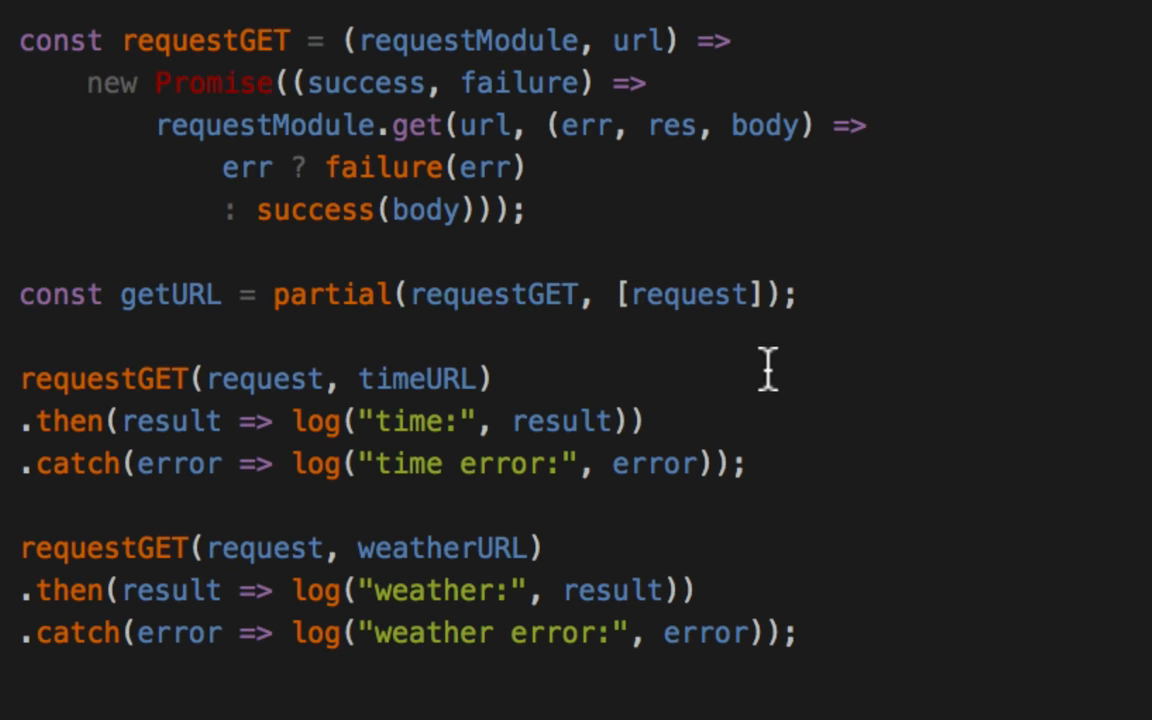
{"action": "double_click", "coordinate": [170, 294]}
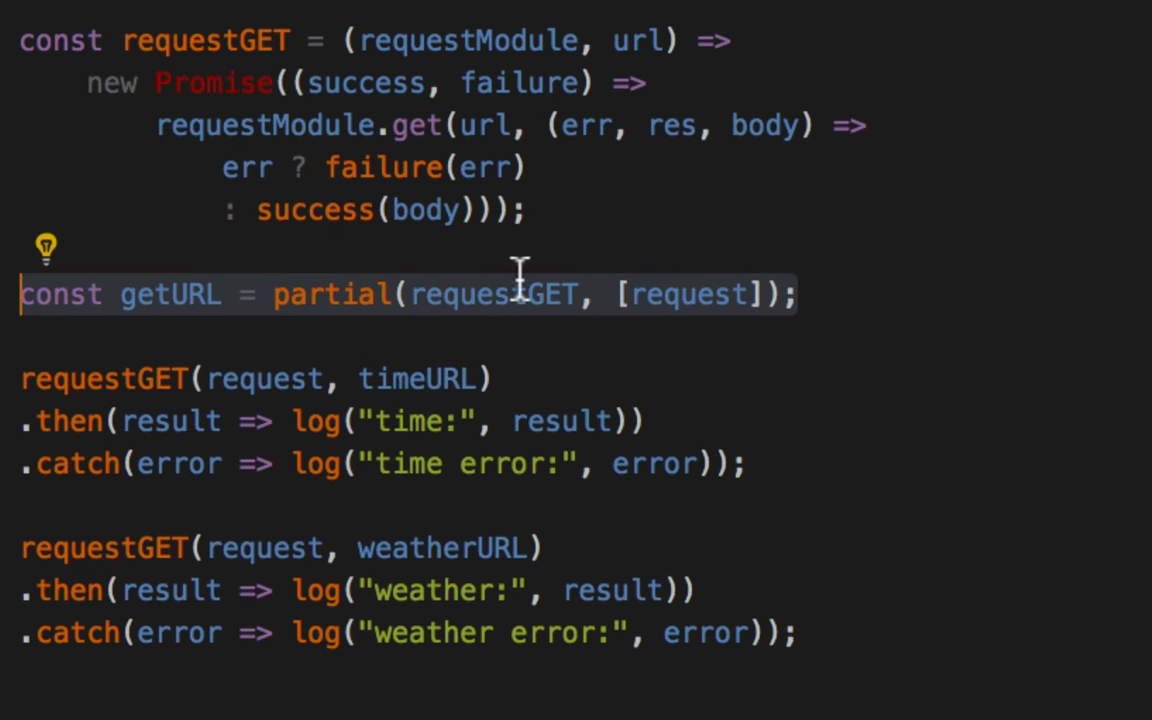
Sketch an arrow-function equivalent of getURL, then switch both fetches to getURL(timeURL) and getURL(weatherURL)
{"action": "type", "text": "const getURL ="}
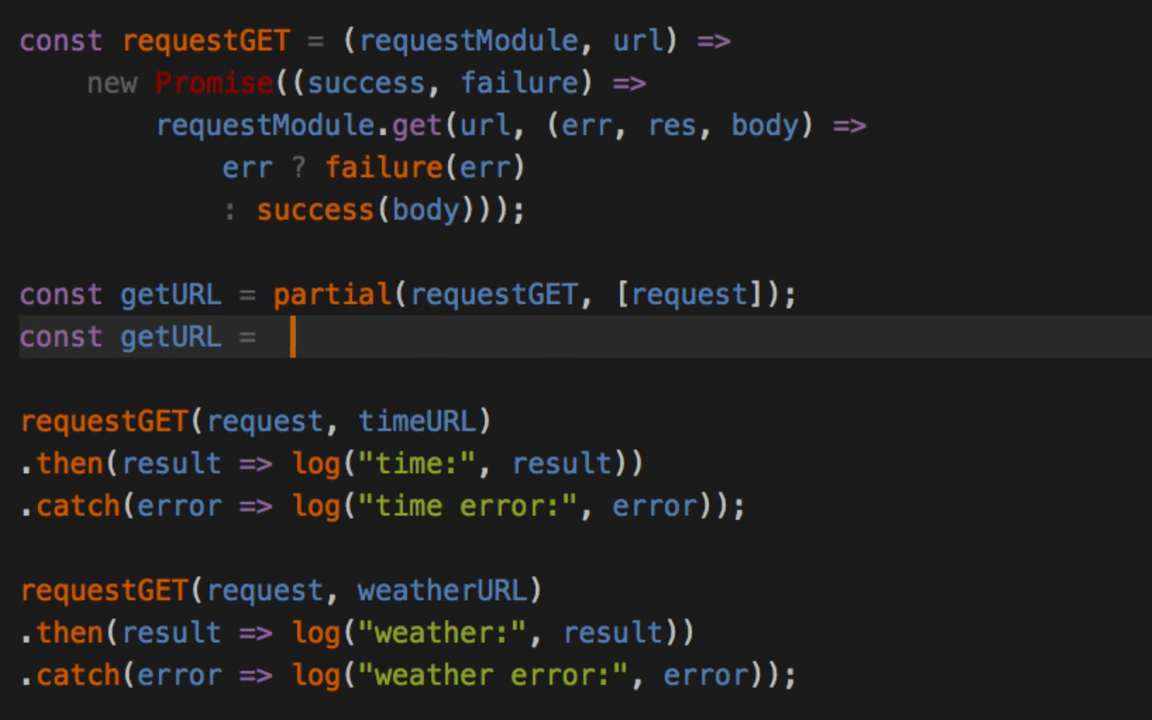
{"action": "type", "text": "()"}
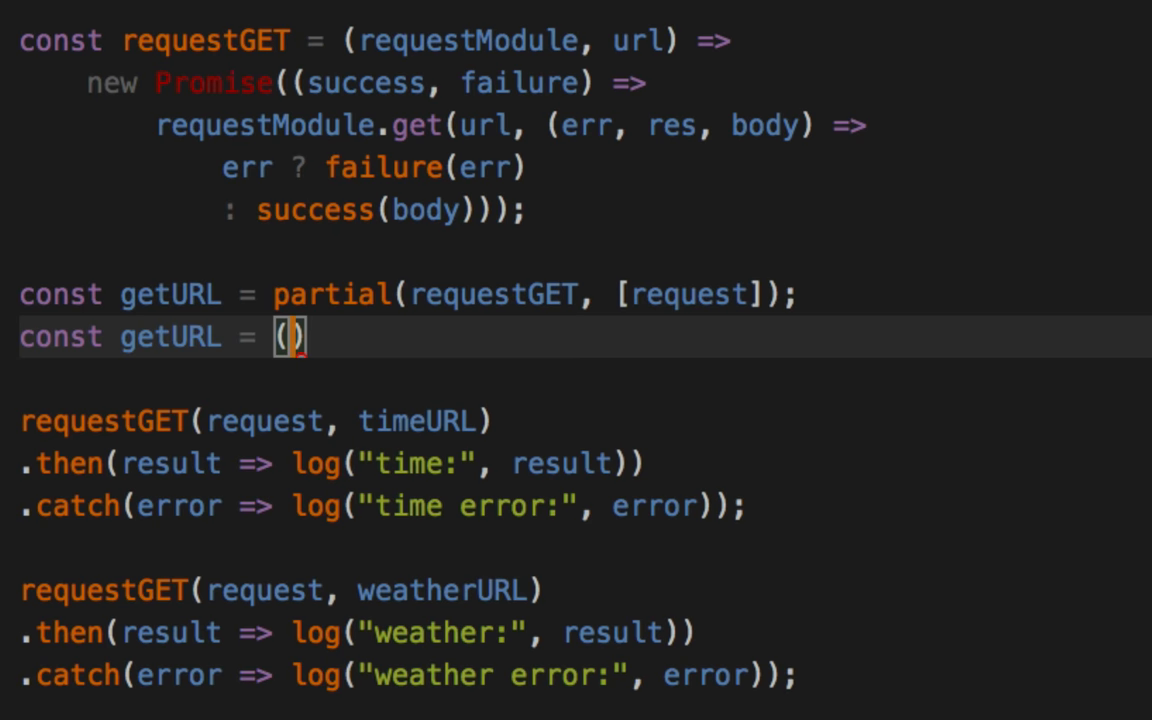
{"action": "type", "text": "url) => requestGET(request, url);"}
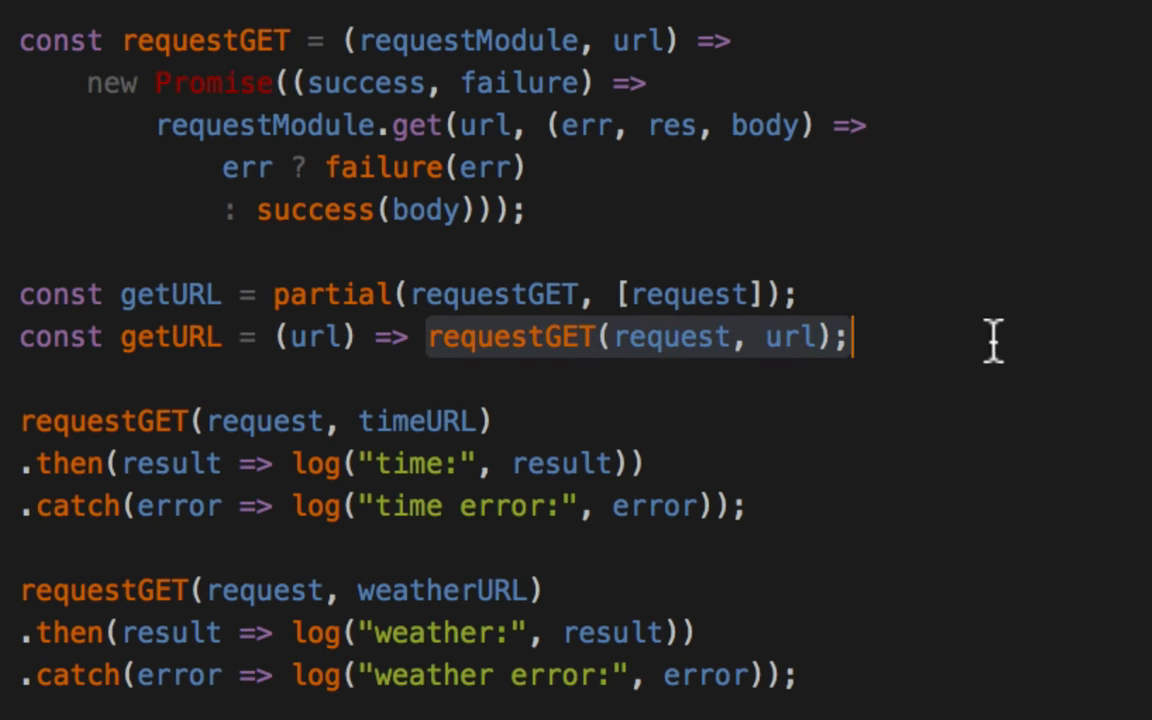
{"action": "mouse_move", "coordinate": [616, 376]}
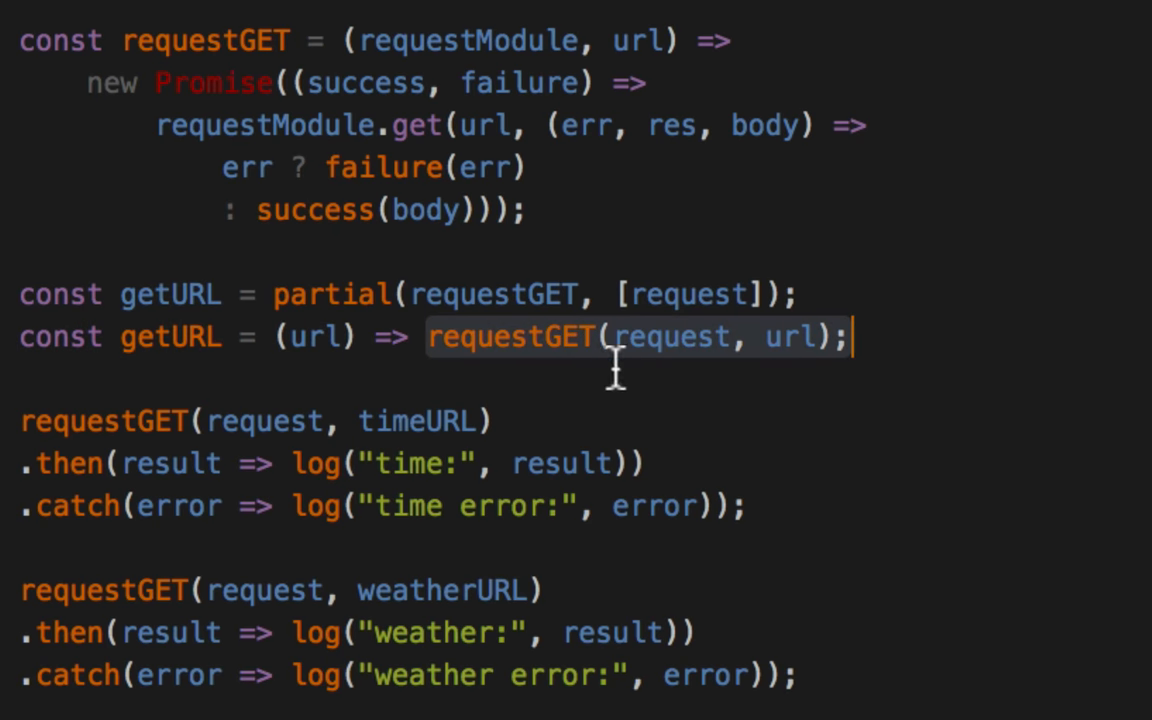
{"action": "double_click", "coordinate": [668, 336]}
{"action": "type", "text": "getURL("}
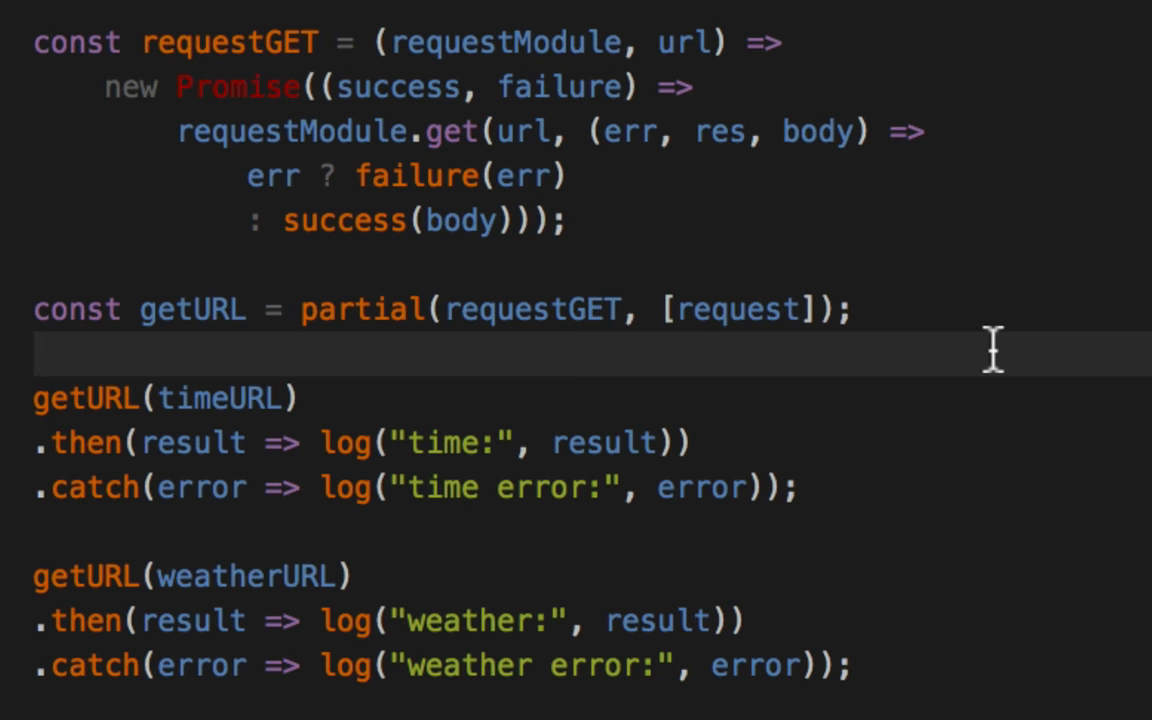
{"action": "mouse_move", "coordinate": [408, 88]}
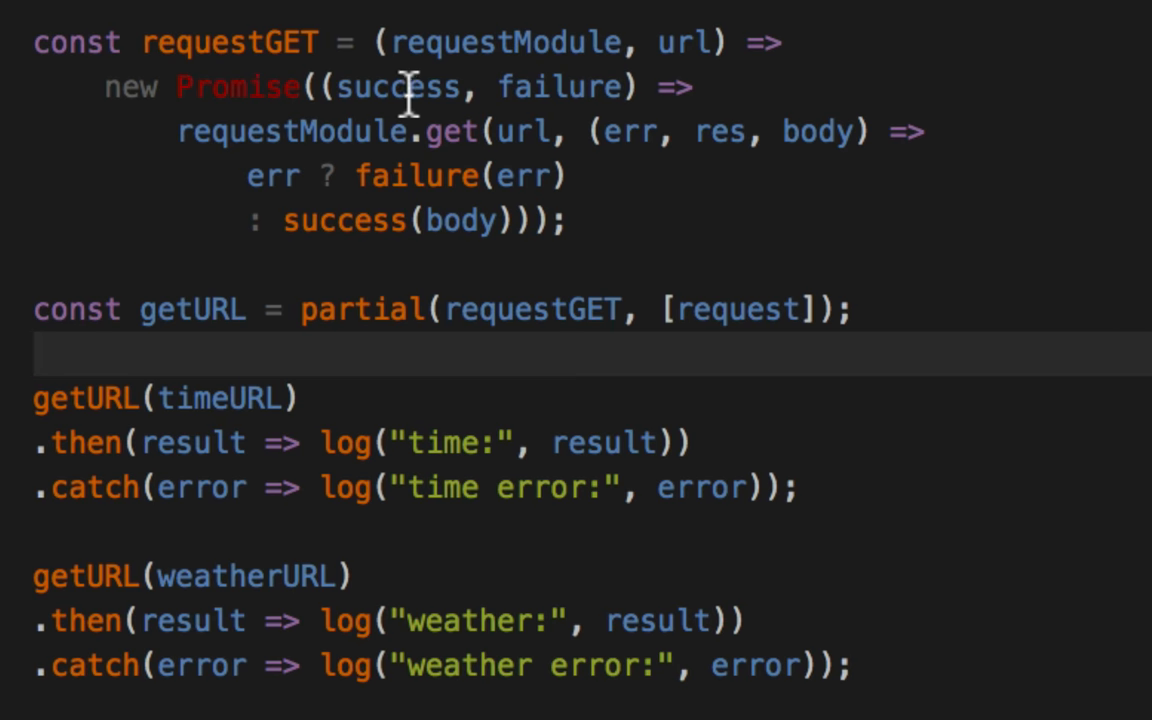
{"action": "mouse_move", "coordinate": [644, 710]}
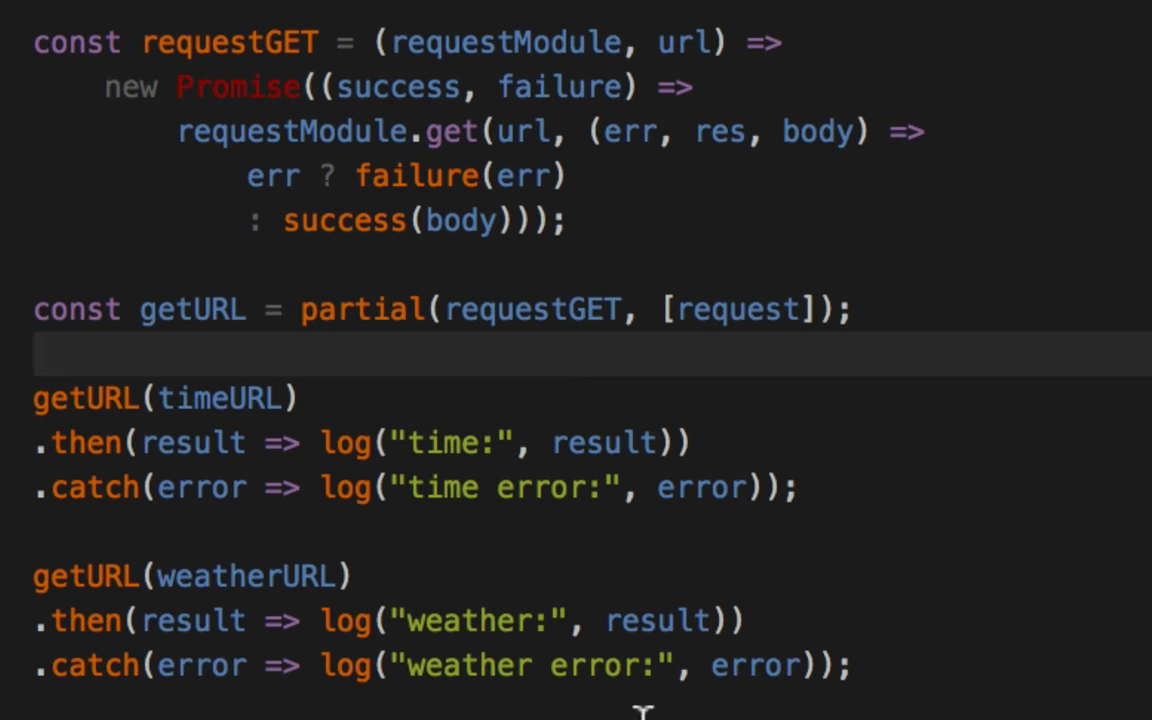
{"action": "mouse_move", "coordinate": [390, 42]}
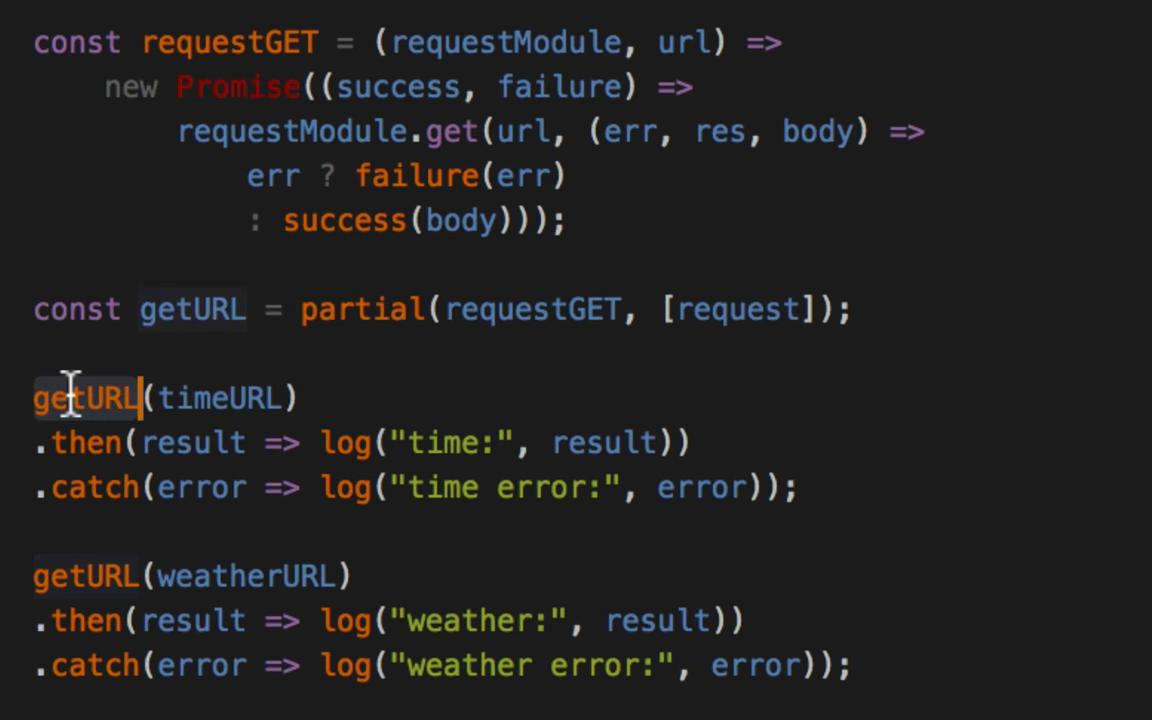
{"action": "double_click", "coordinate": [192, 308]}
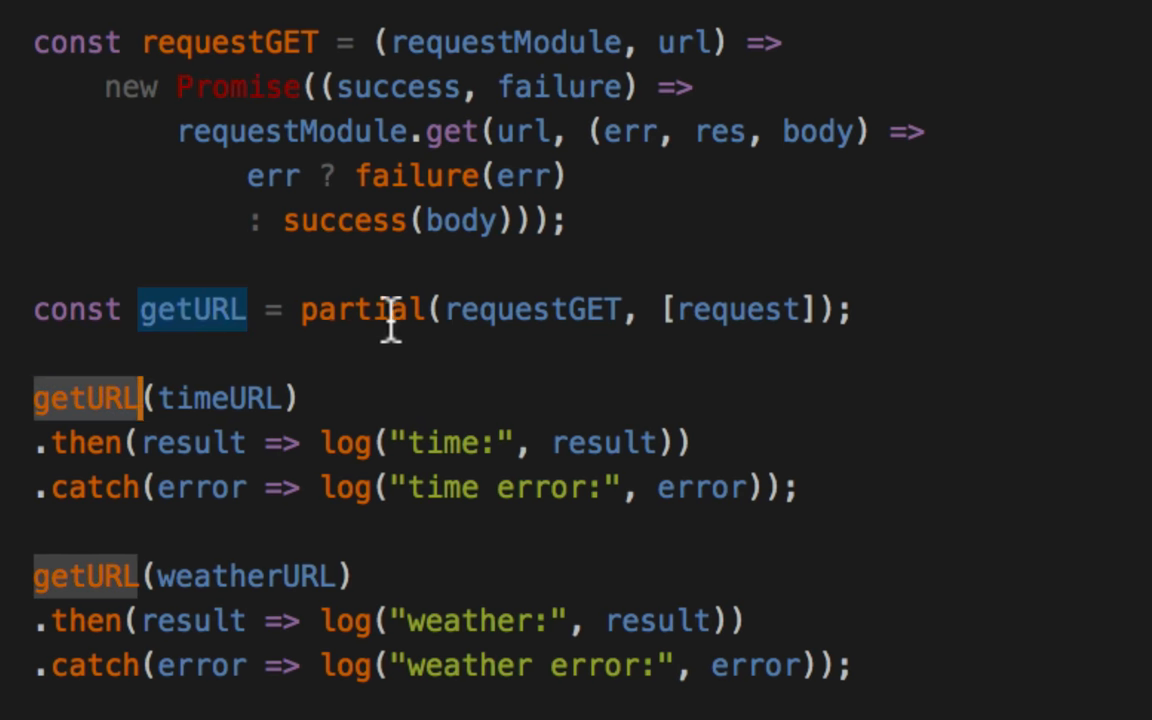